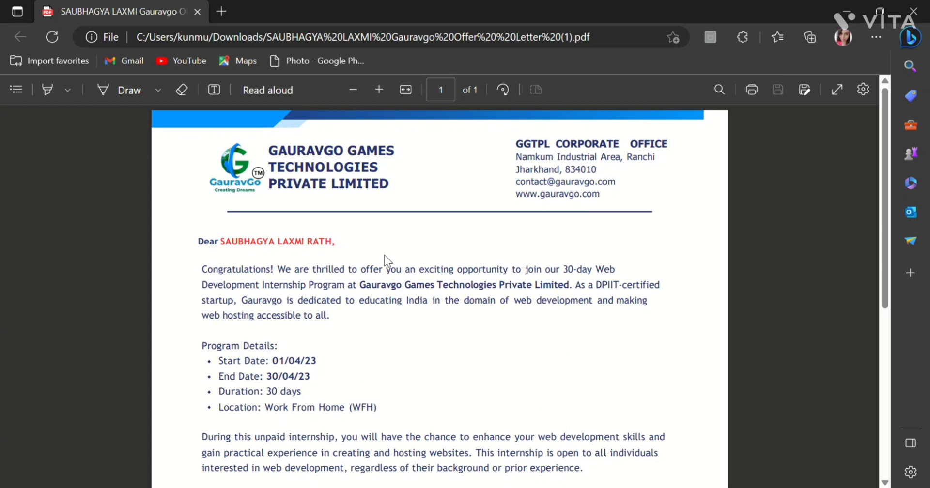
pyautogui.moveTo(383, 268)
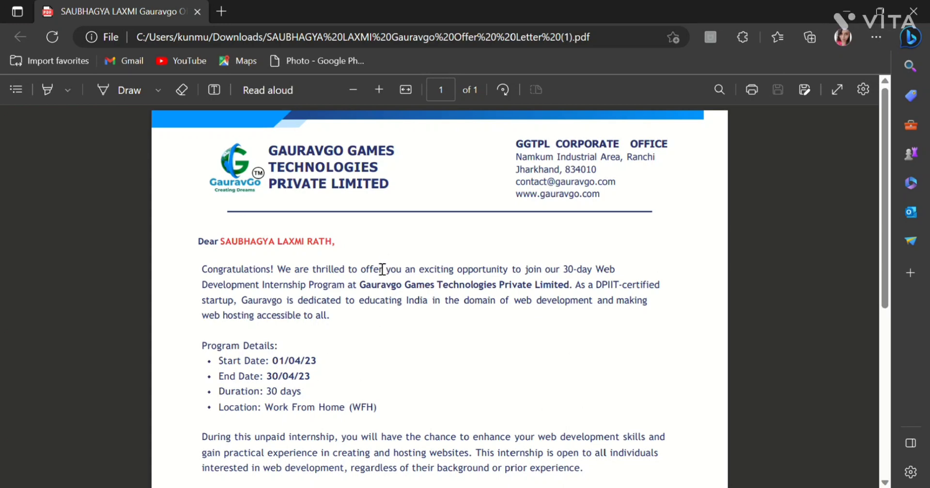
pyautogui.moveTo(385, 262)
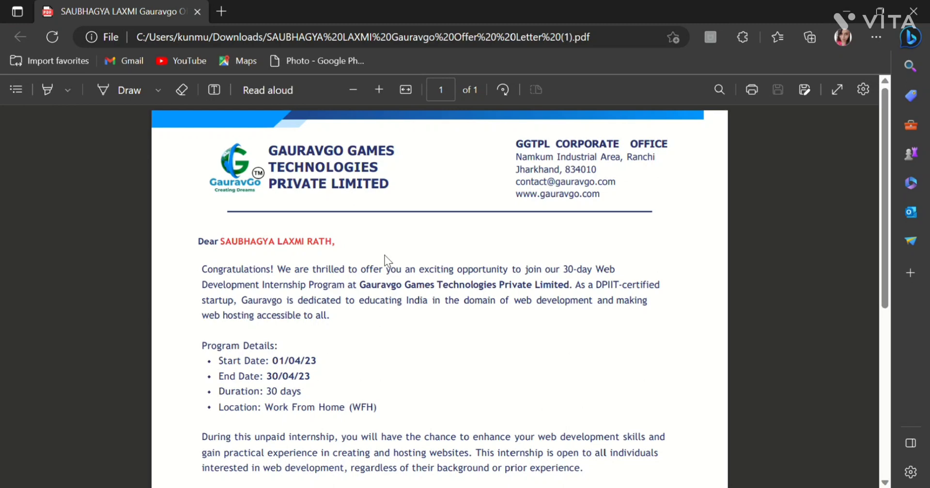
pyautogui.moveTo(381, 273)
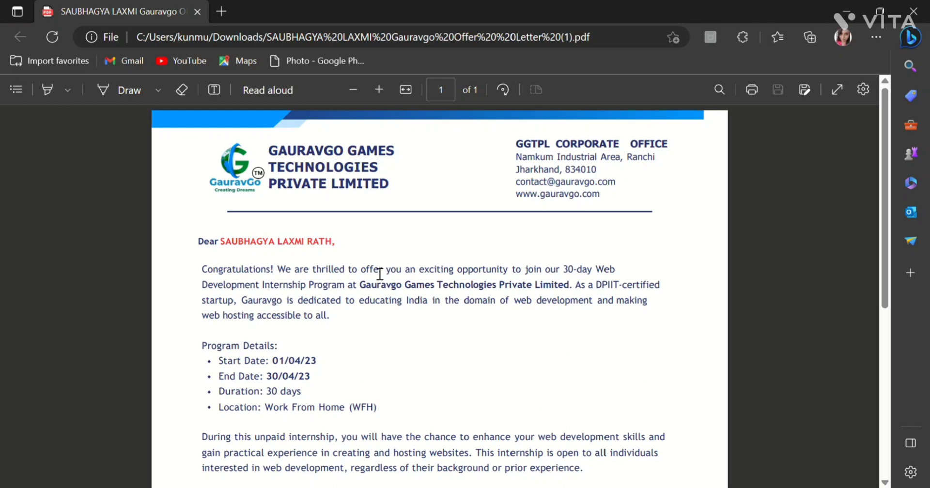
# - Browse the gauravgo.com homepage and open the Gauravgo games studio site
pyautogui.scroll(-3)
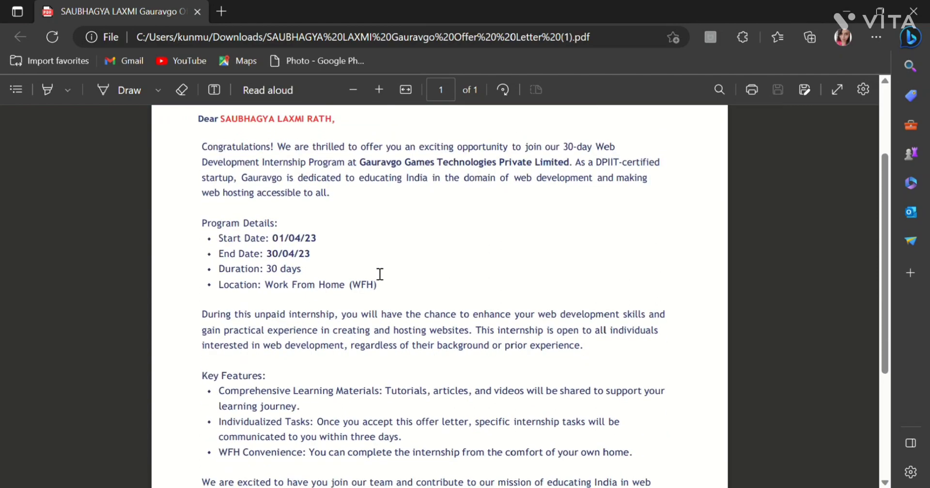
pyautogui.scroll(-3)
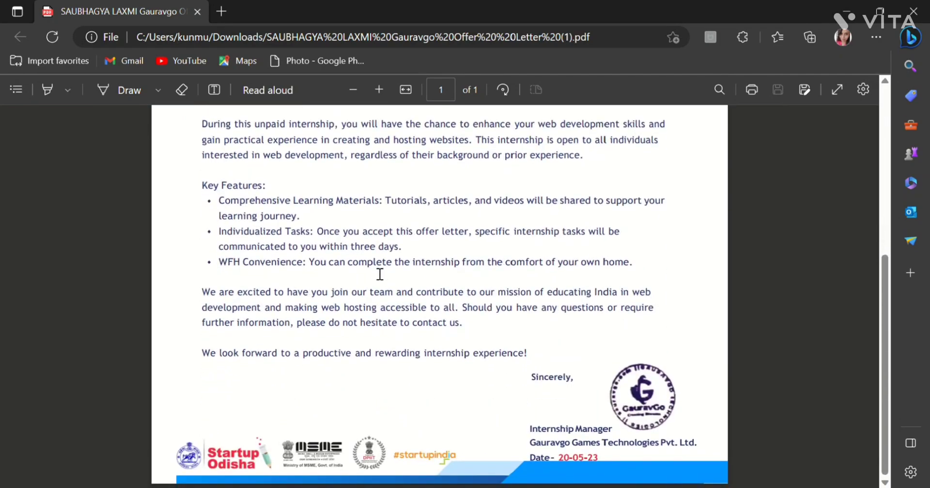
pyautogui.scroll(3)
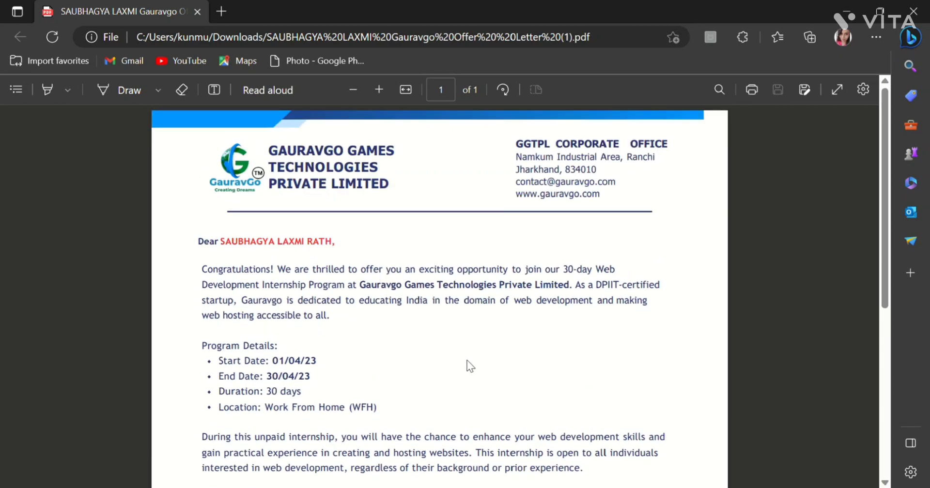
pyautogui.moveTo(445, 481)
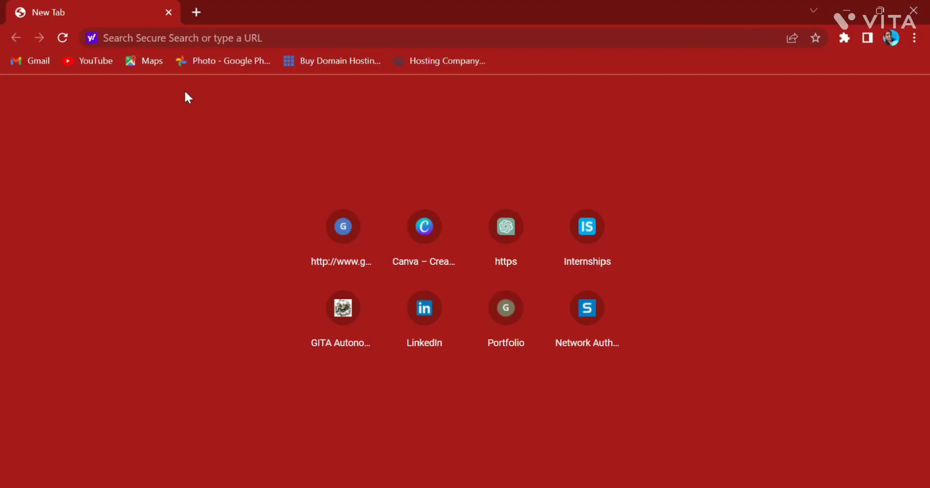
pyautogui.moveTo(297, 133)
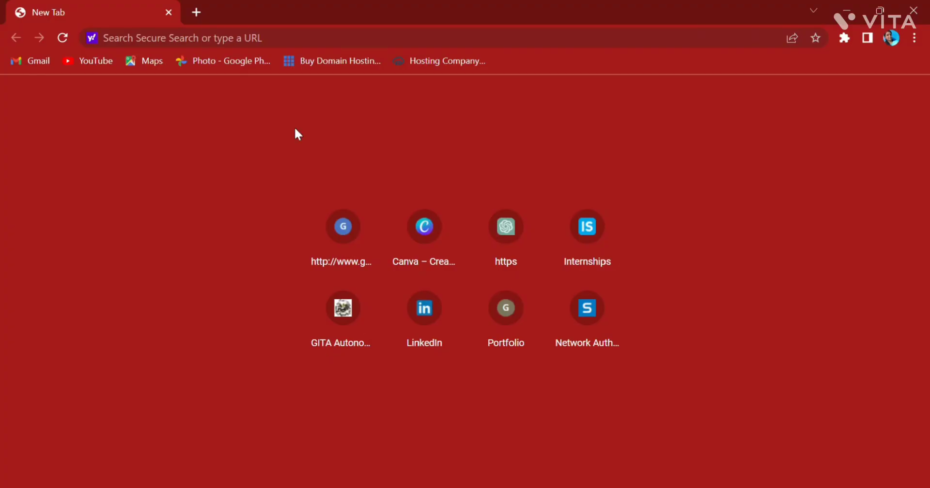
pyautogui.moveTo(413, 181)
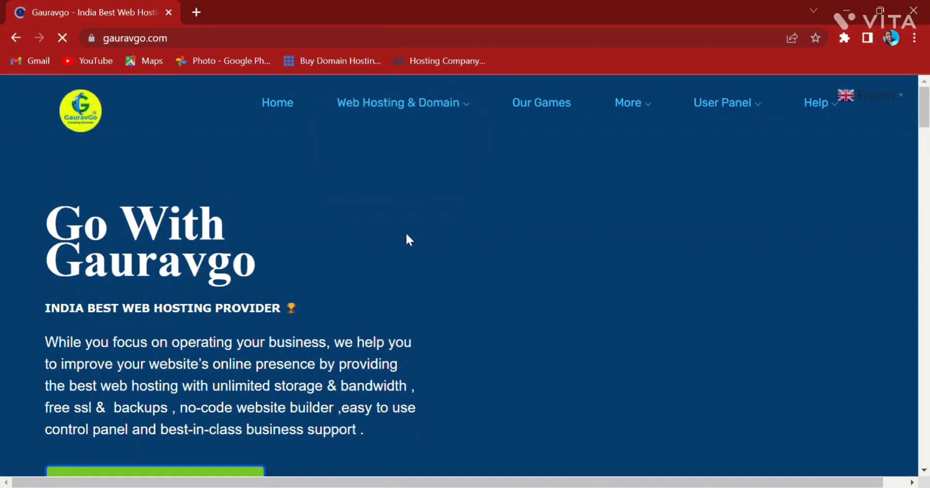
pyautogui.scroll(-3)
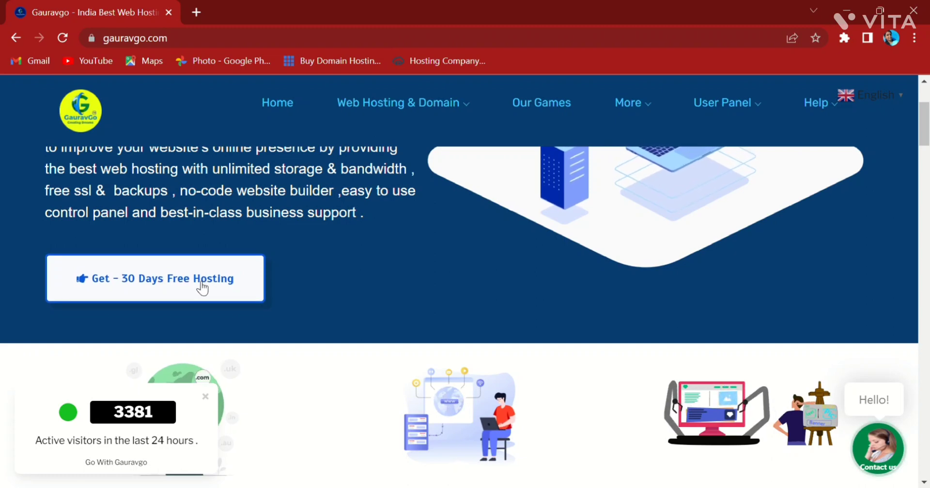
pyautogui.scroll(3)
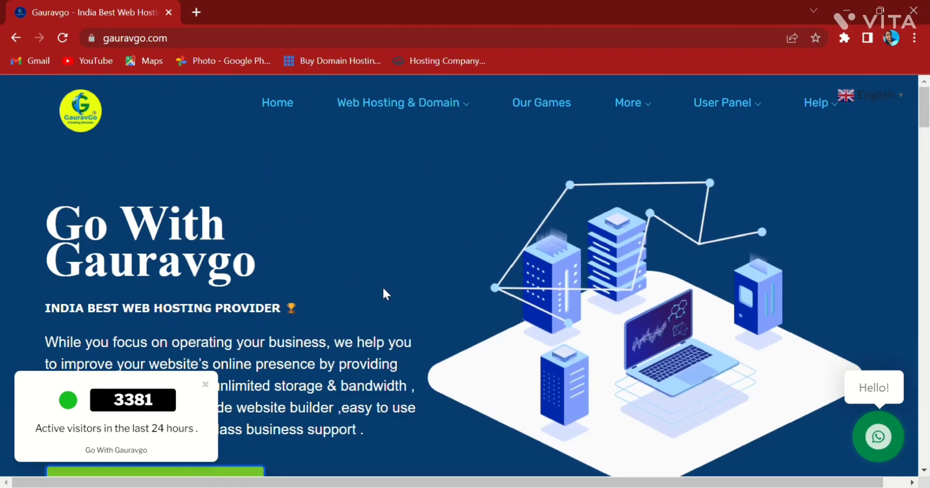
pyautogui.click(540, 103)
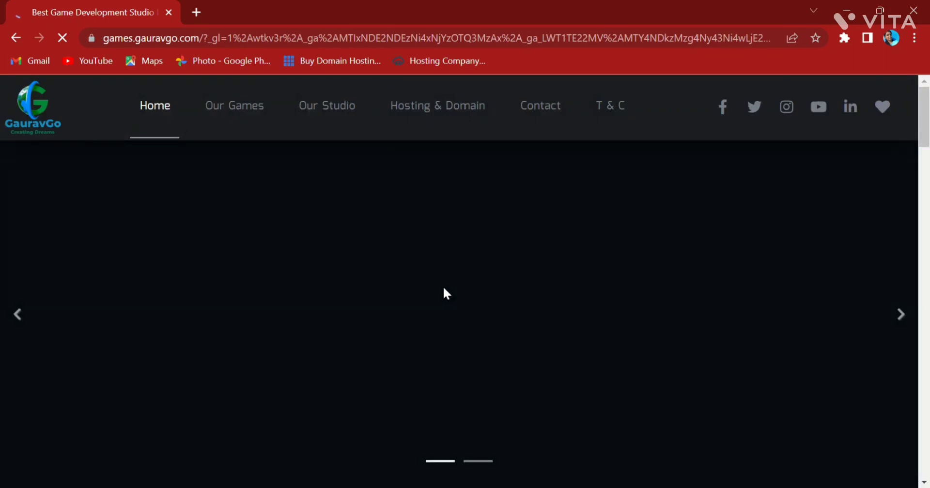
# - Scroll the hosting homepage to the pricing plans with Free and yearly prices
pyautogui.scroll(-3)
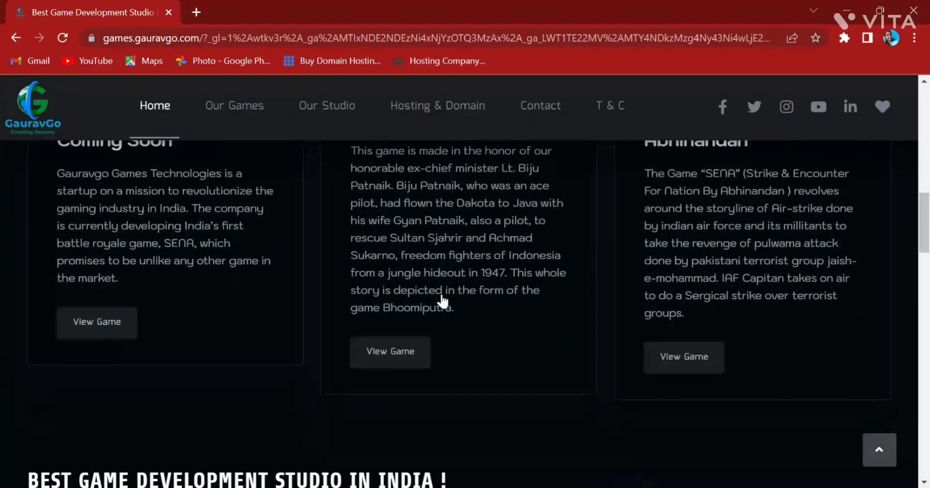
pyautogui.scroll(3)
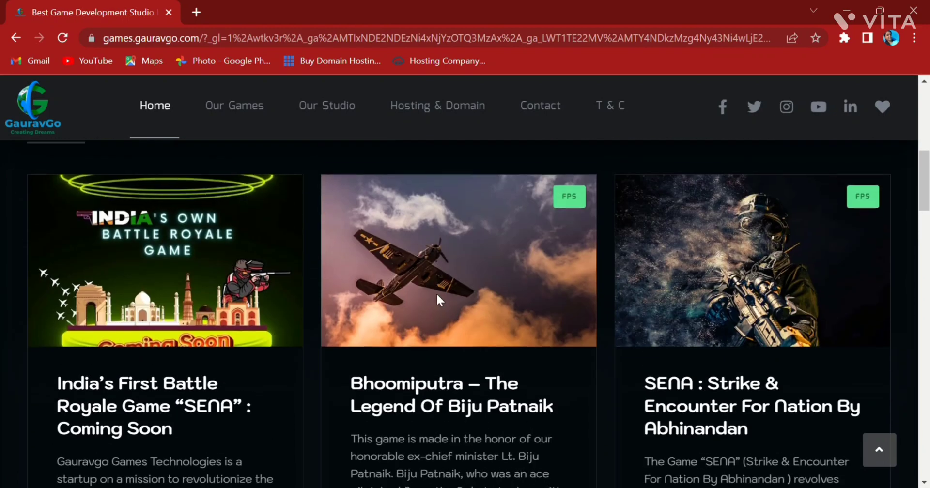
pyautogui.scroll(-3)
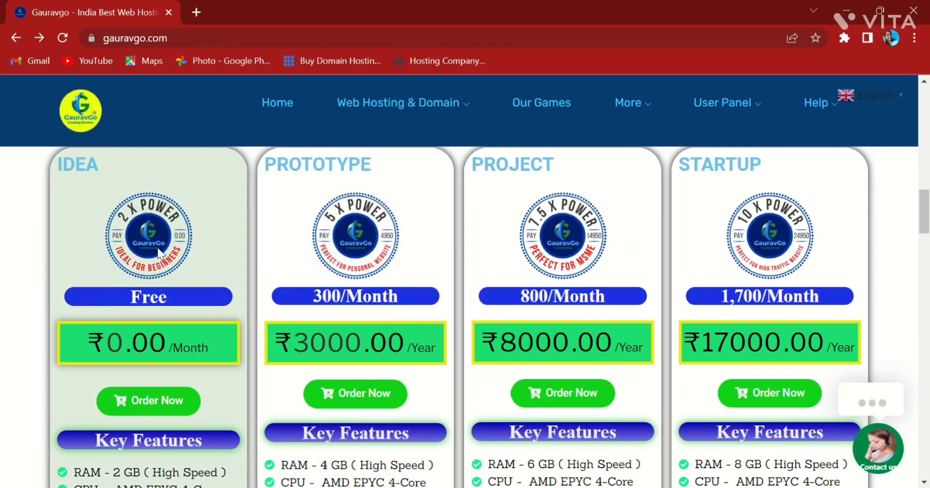
pyautogui.moveTo(232, 328)
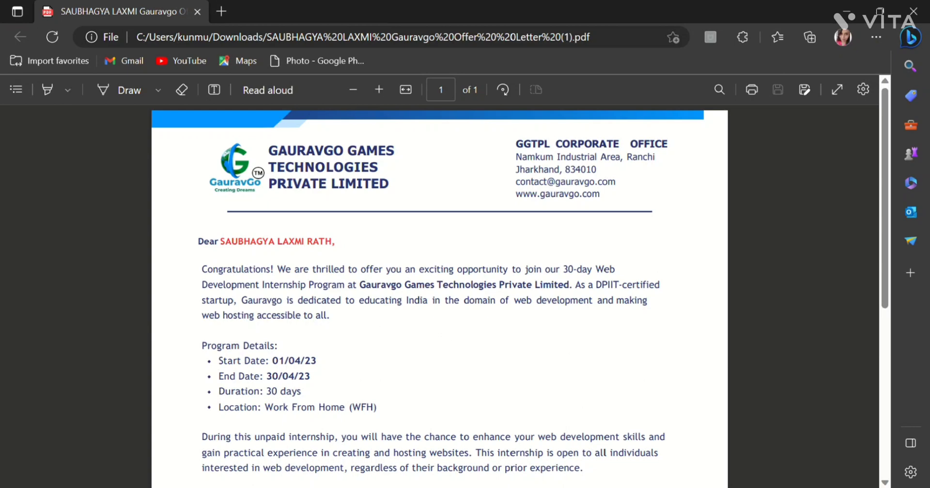
pyautogui.moveTo(256, 287)
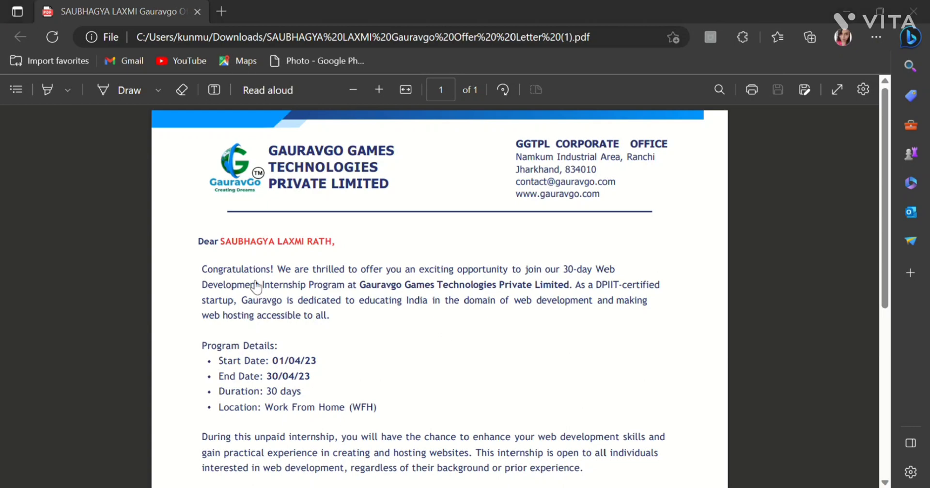
pyautogui.moveTo(256, 287)
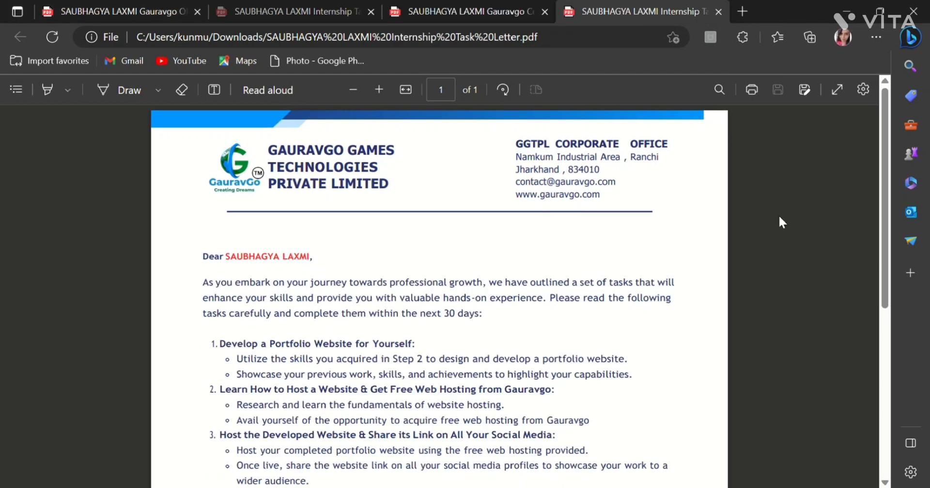
# - Scroll through the Internship Task Letter PDF to read its five portfolio tasks
pyautogui.scroll(-3)
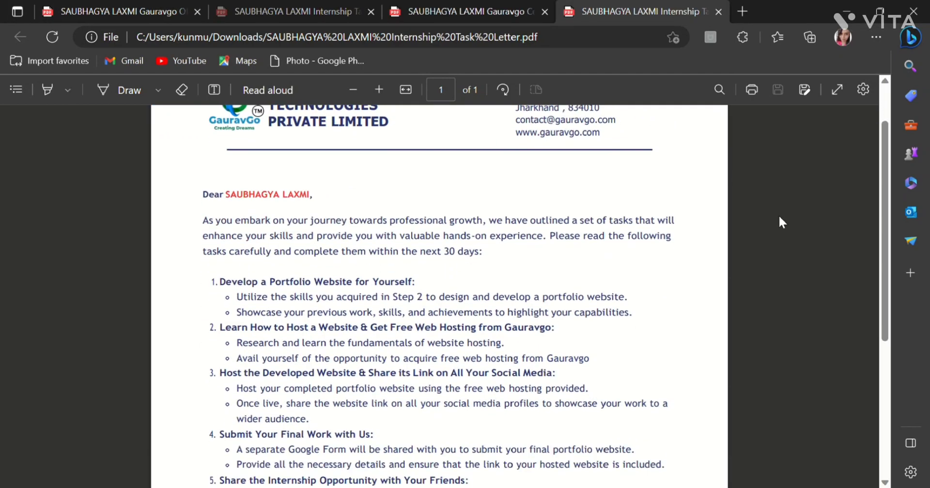
pyautogui.scroll(-3)
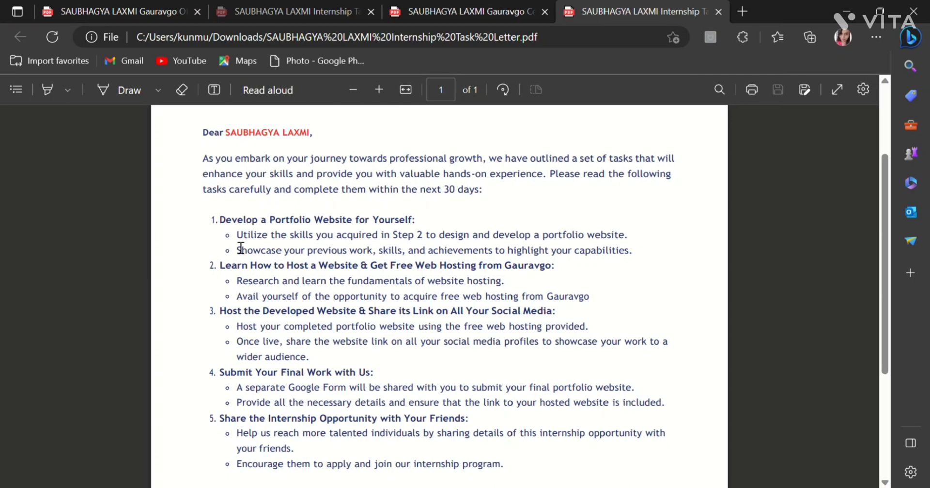
pyautogui.moveTo(330, 280)
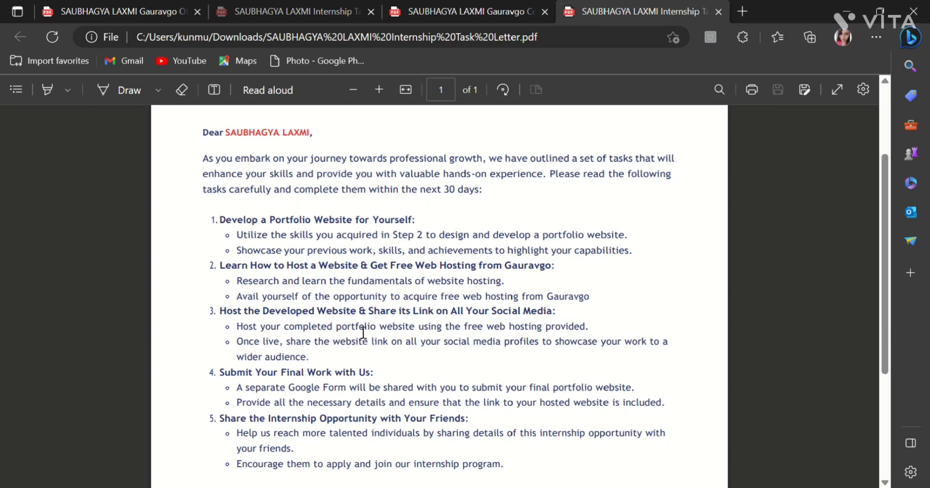
pyautogui.moveTo(362, 385)
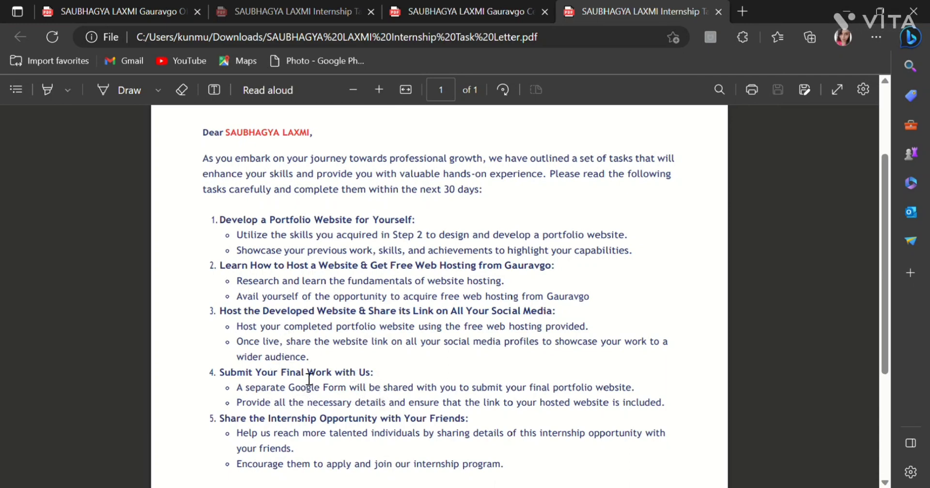
pyautogui.moveTo(379, 457)
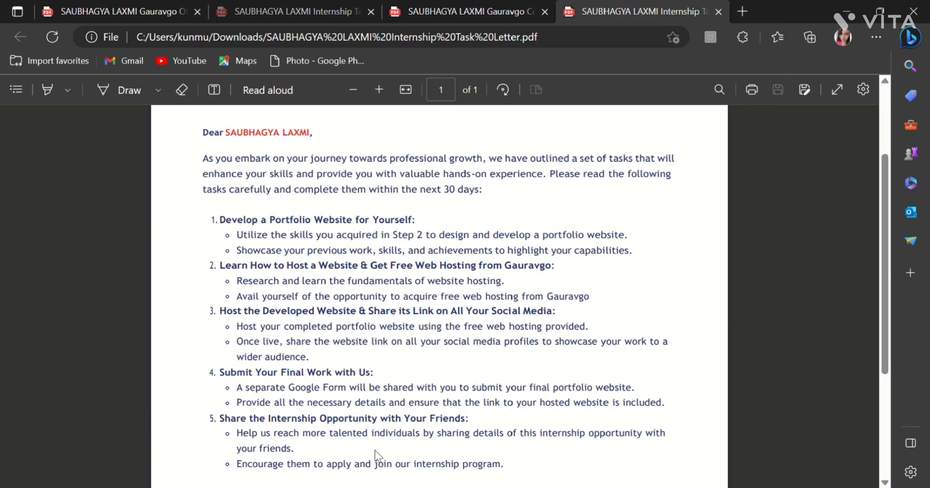
pyautogui.moveTo(320, 449)
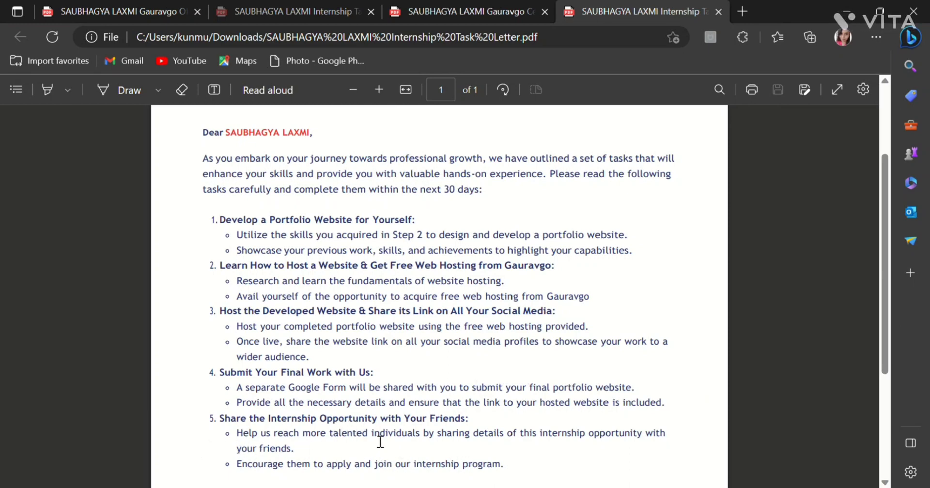
pyautogui.moveTo(291, 238)
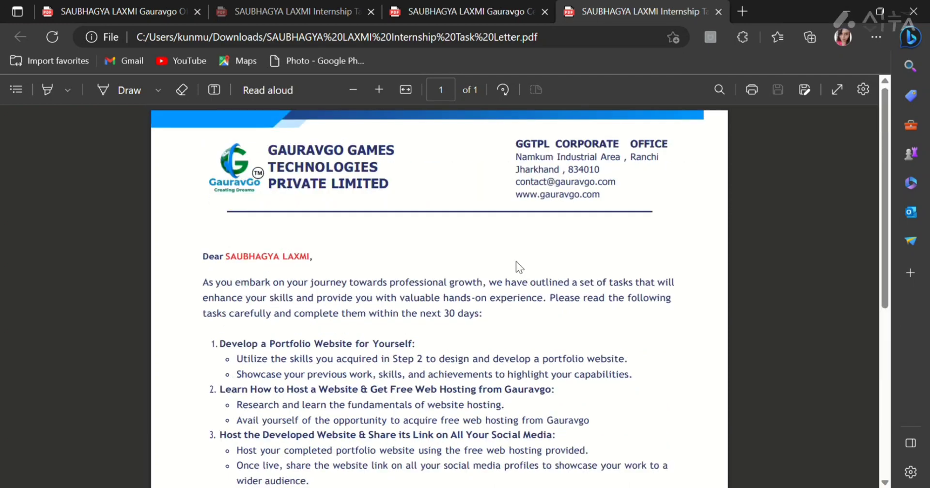
pyautogui.scroll(-3)
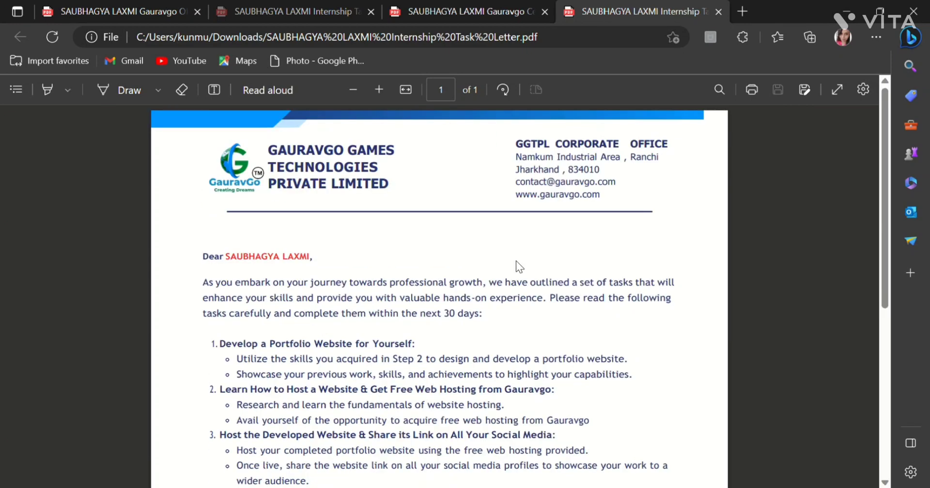
pyautogui.scroll(-3)
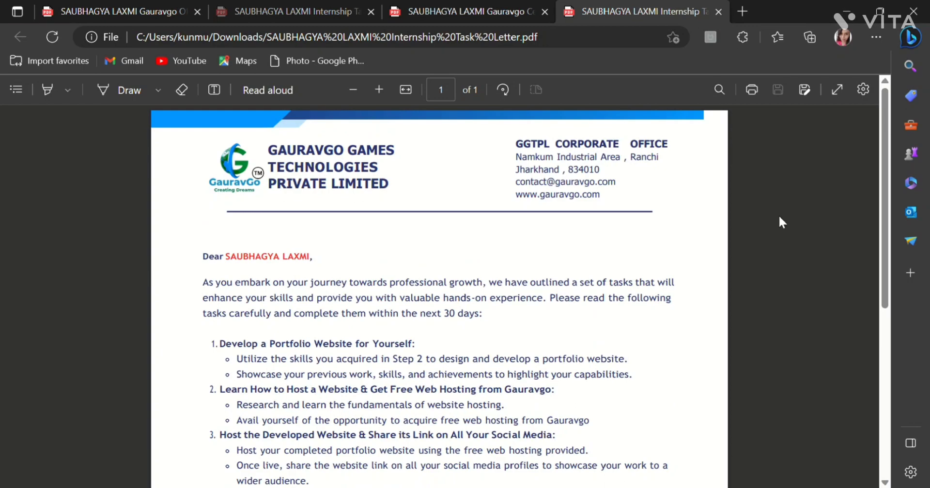
pyautogui.moveTo(518, 266)
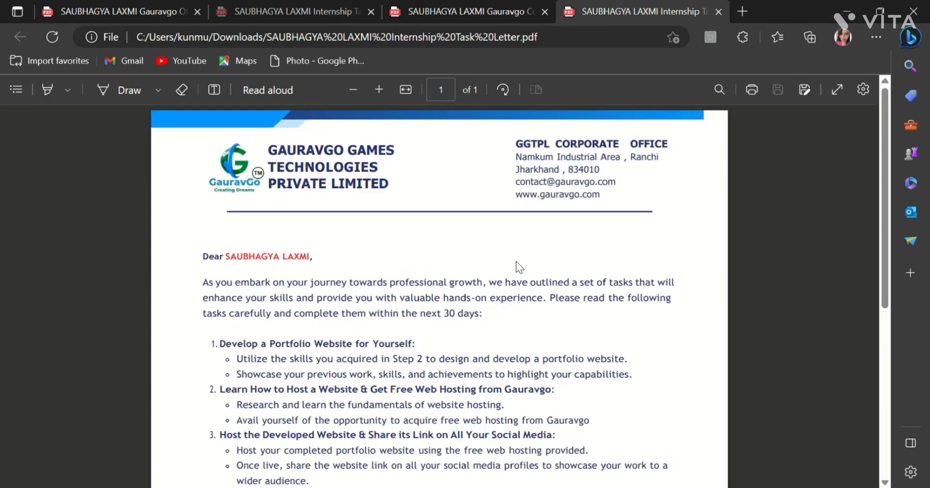
pyautogui.scroll(-3)
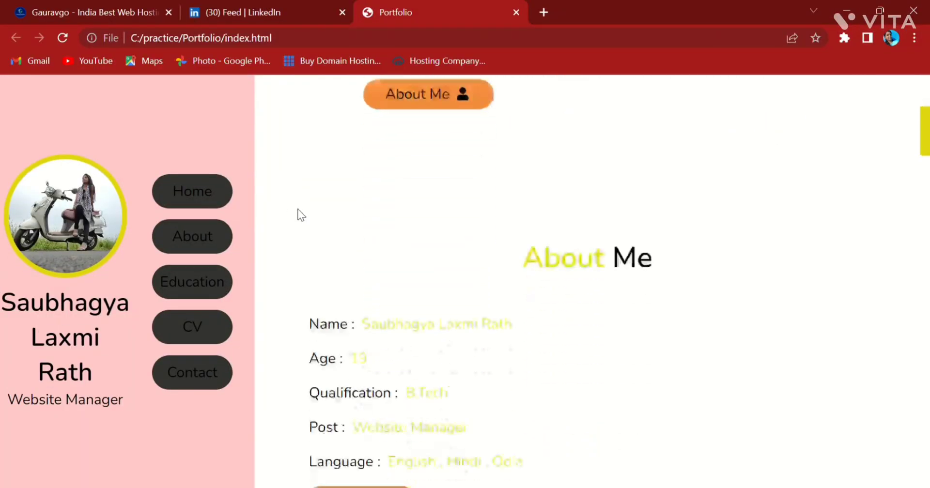
# - Jump to the portfolio's CV section, scroll to the contact form, and open a new tab
pyautogui.click(192, 326)
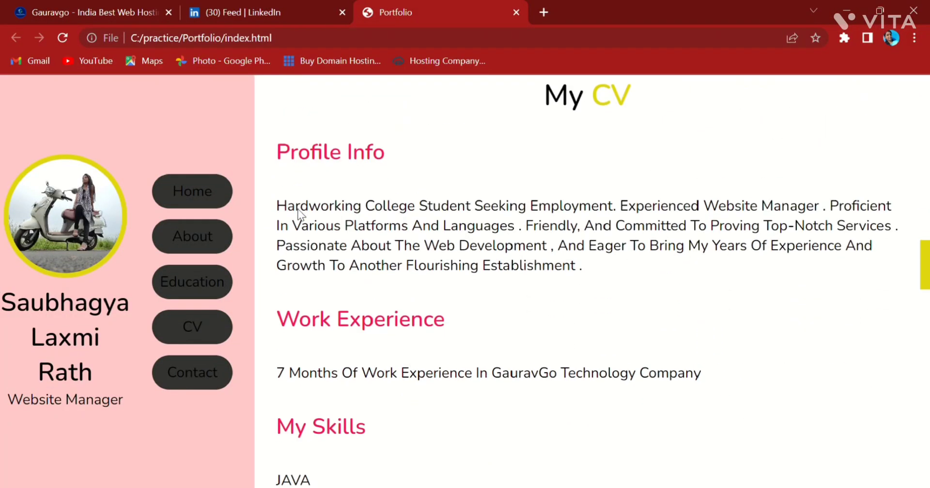
pyautogui.scroll(-3)
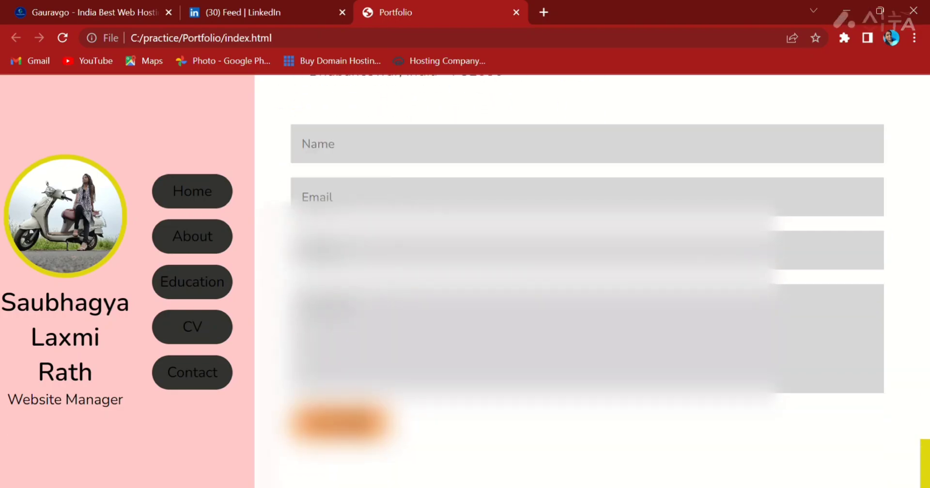
pyautogui.click(640, 11)
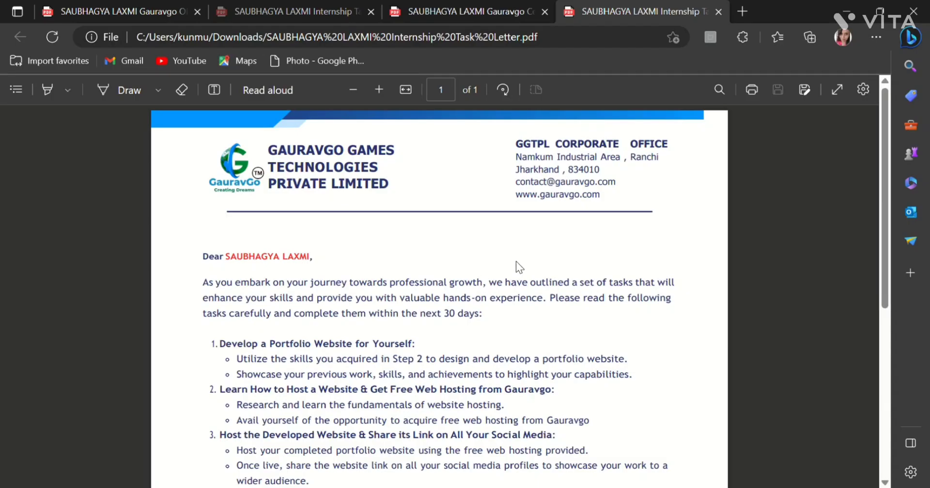
pyautogui.scroll(-3)
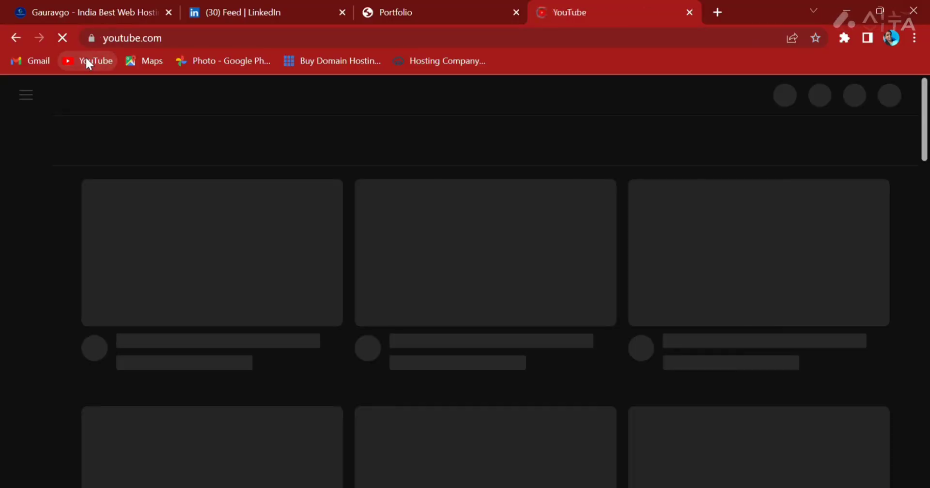
# - Open YouTube for the Gauravgo Technologies channel videos, then switch to the LinkedIn feed
pyautogui.click(87, 60)
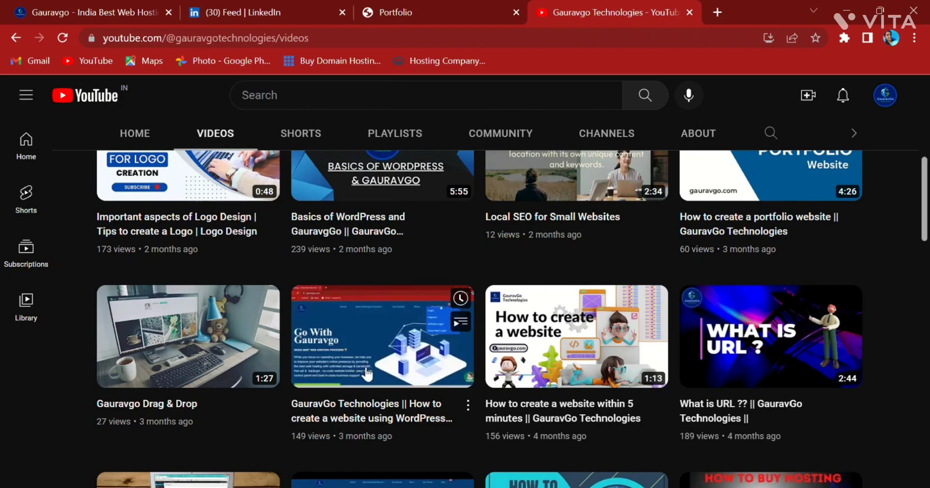
pyautogui.click(243, 12)
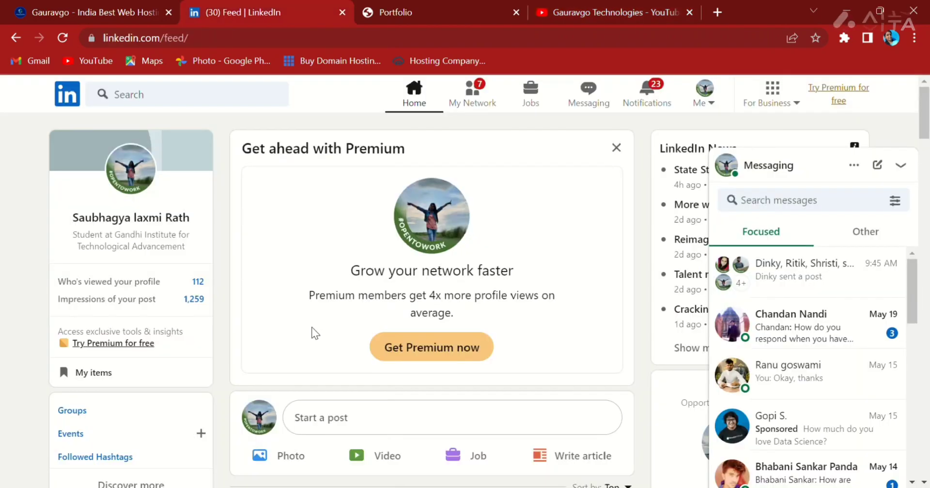
pyautogui.moveTo(874, 190)
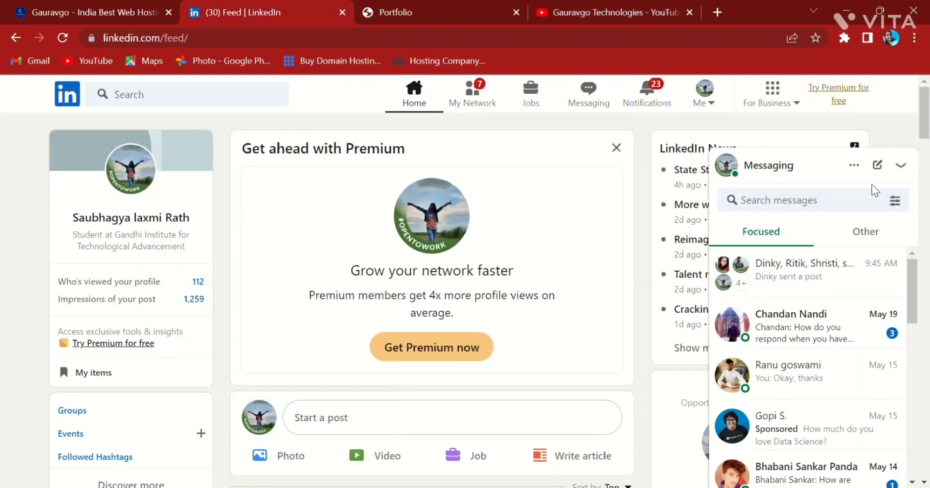
pyautogui.moveTo(315, 333)
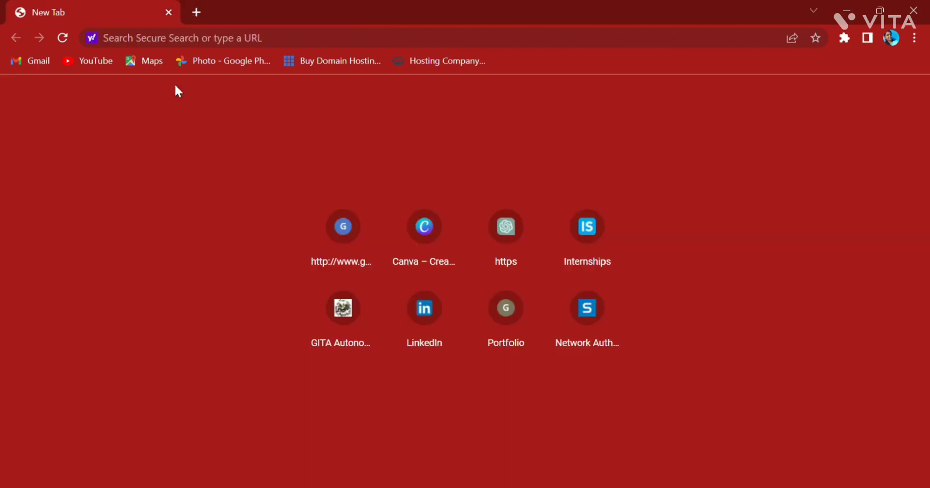
pyautogui.moveTo(298, 134)
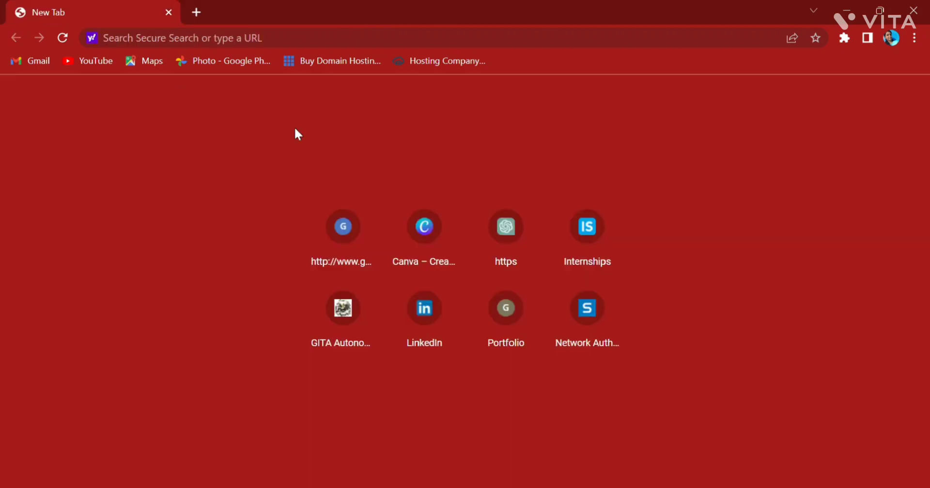
pyautogui.moveTo(182, 92)
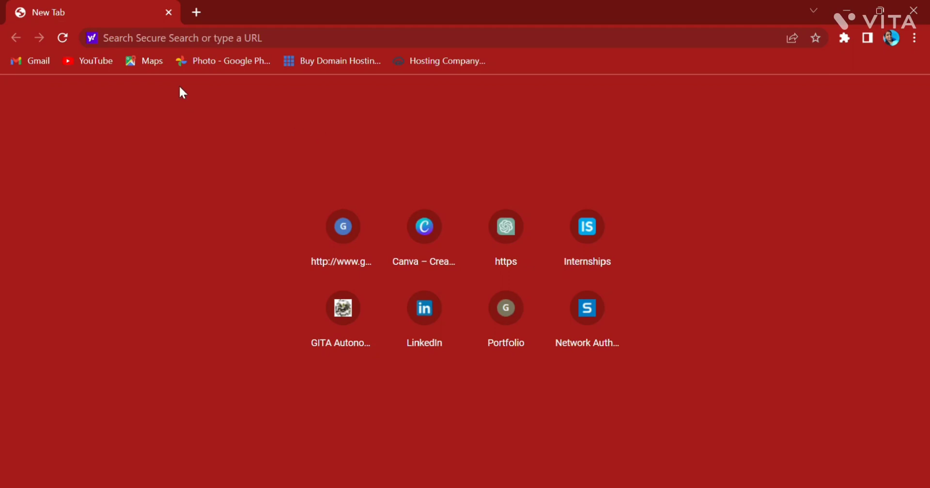
pyautogui.moveTo(318, 132)
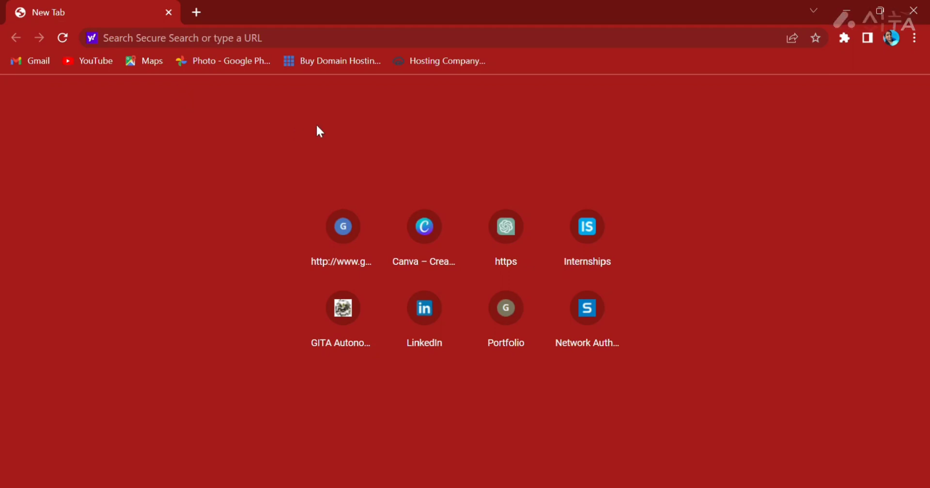
pyautogui.moveTo(184, 94)
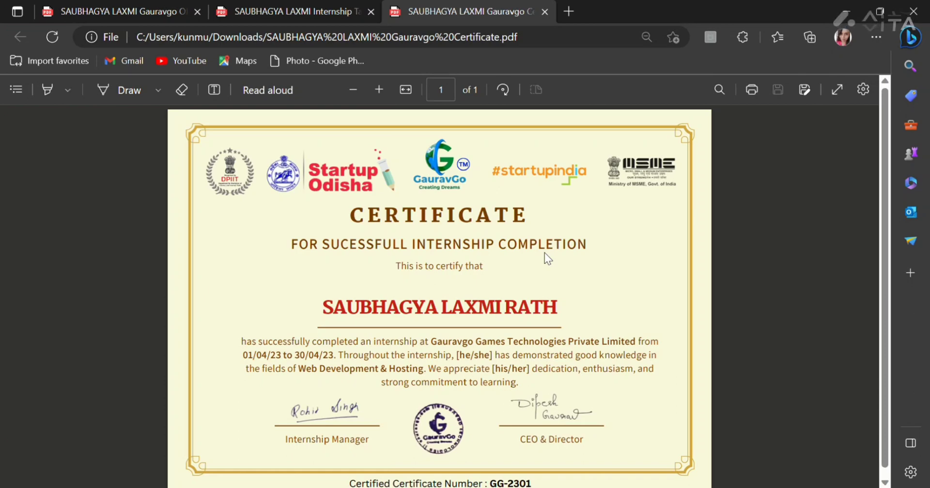
pyautogui.moveTo(330, 126)
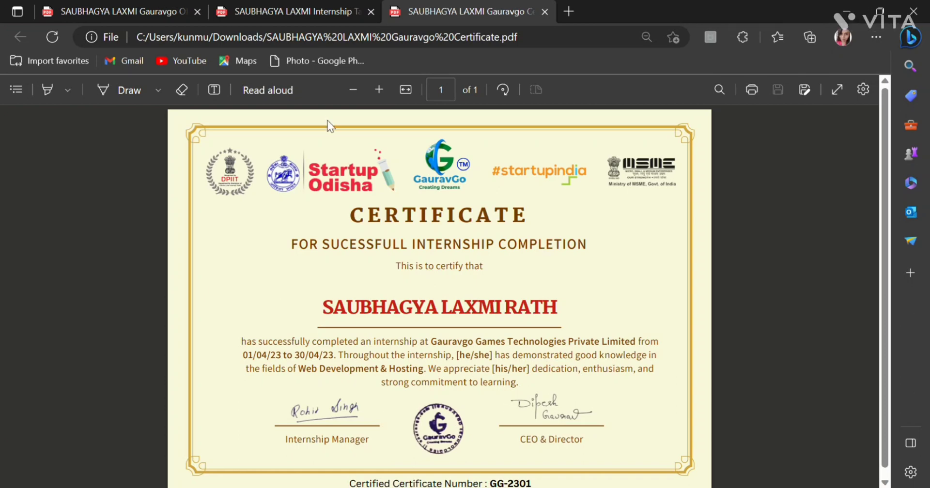
pyautogui.moveTo(211, 208)
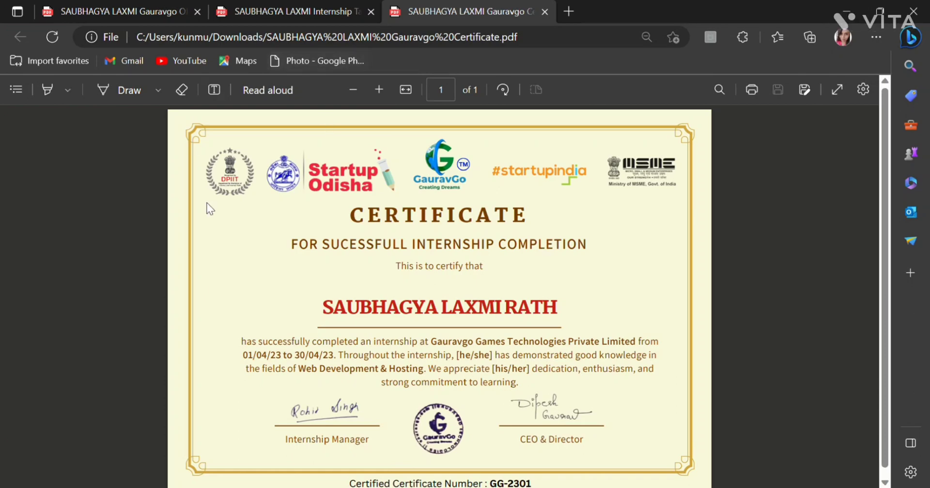